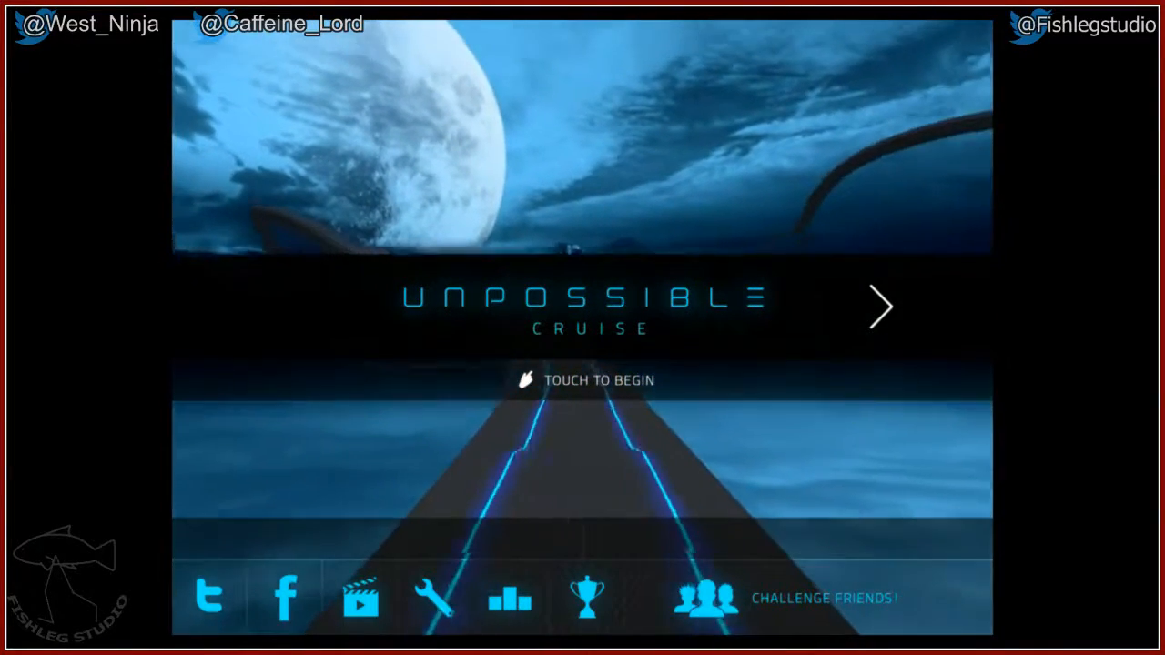
left_click(582, 379)
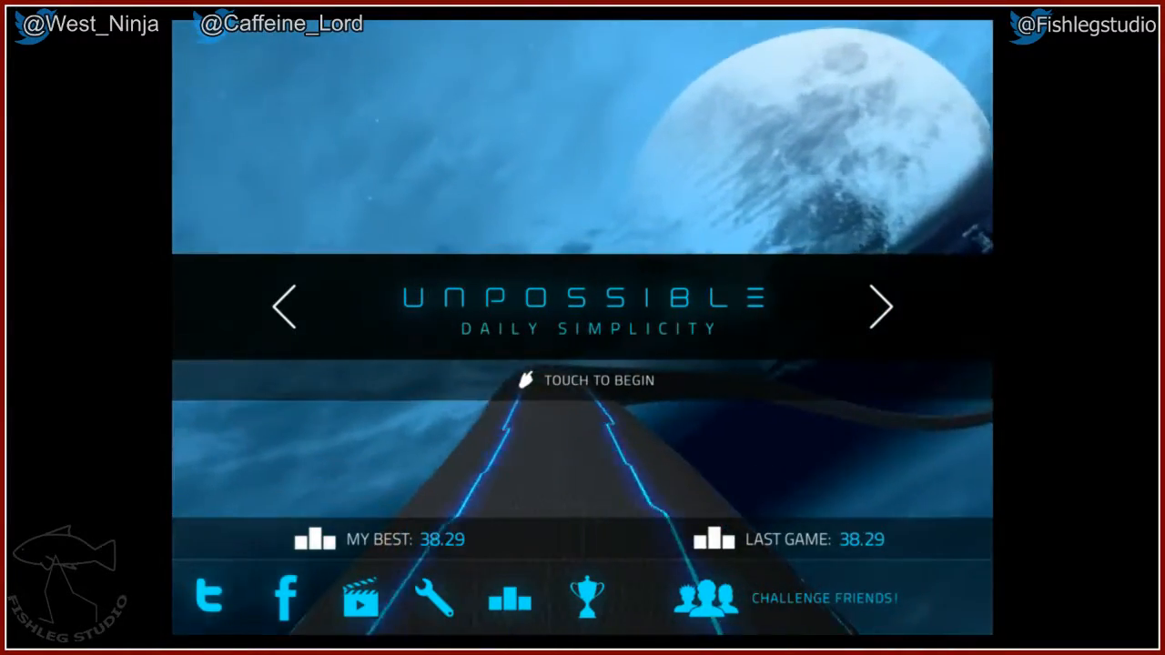
left_click(582, 380)
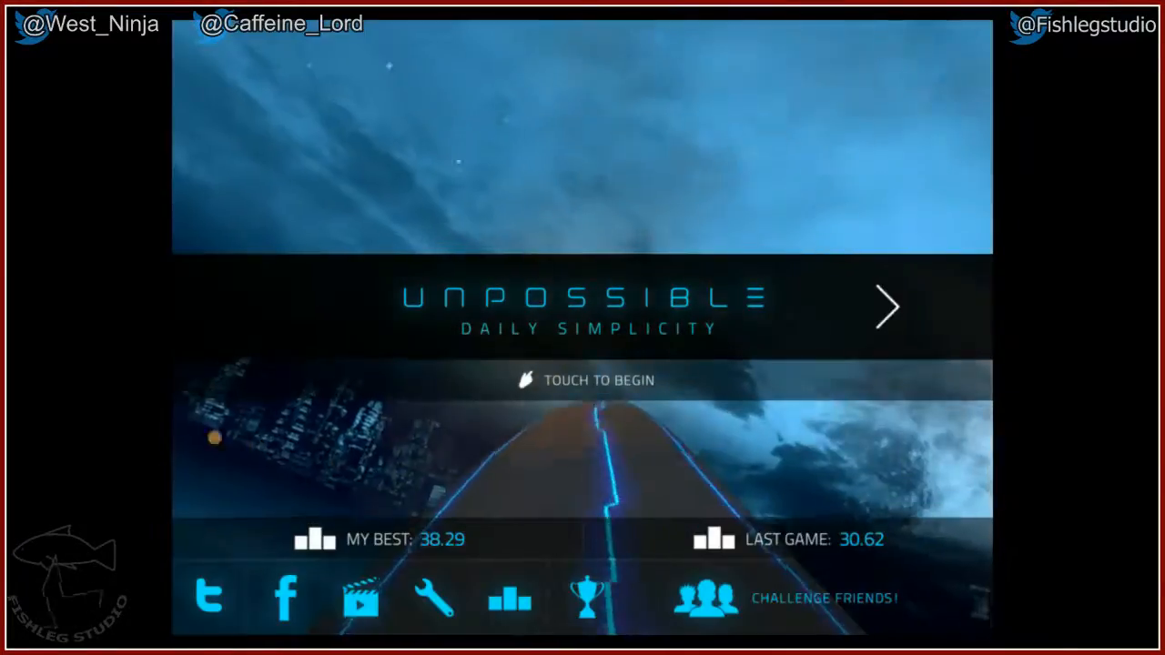
left_click(582, 381)
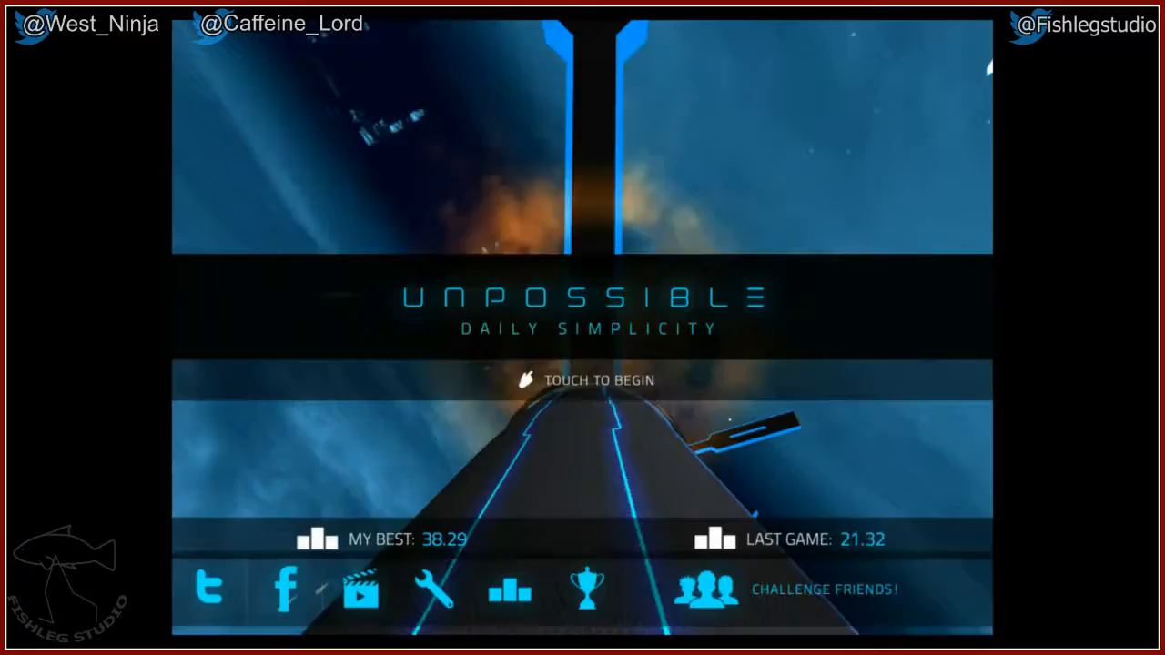
left_click(582, 381)
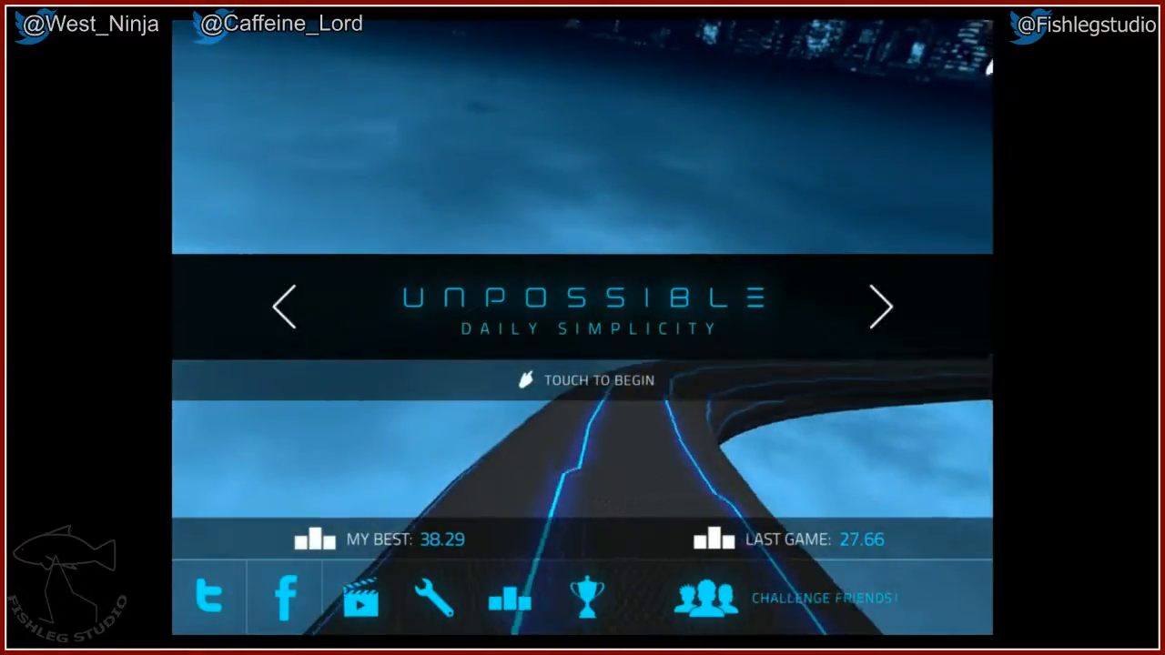
left_click(583, 381)
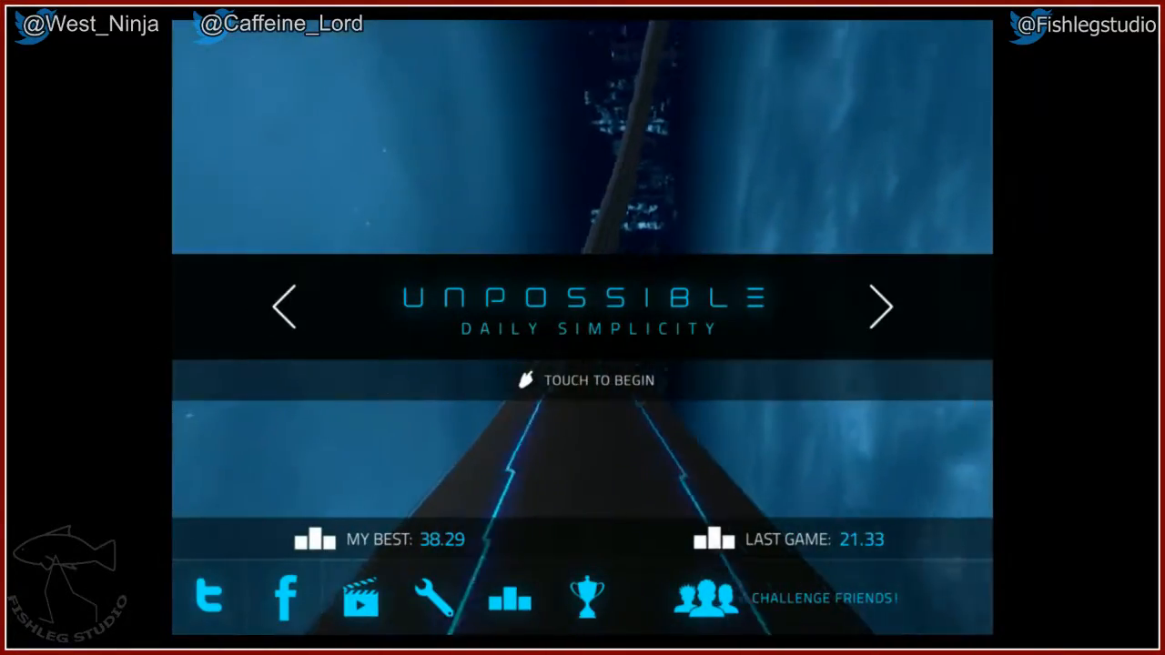
left_click(583, 379)
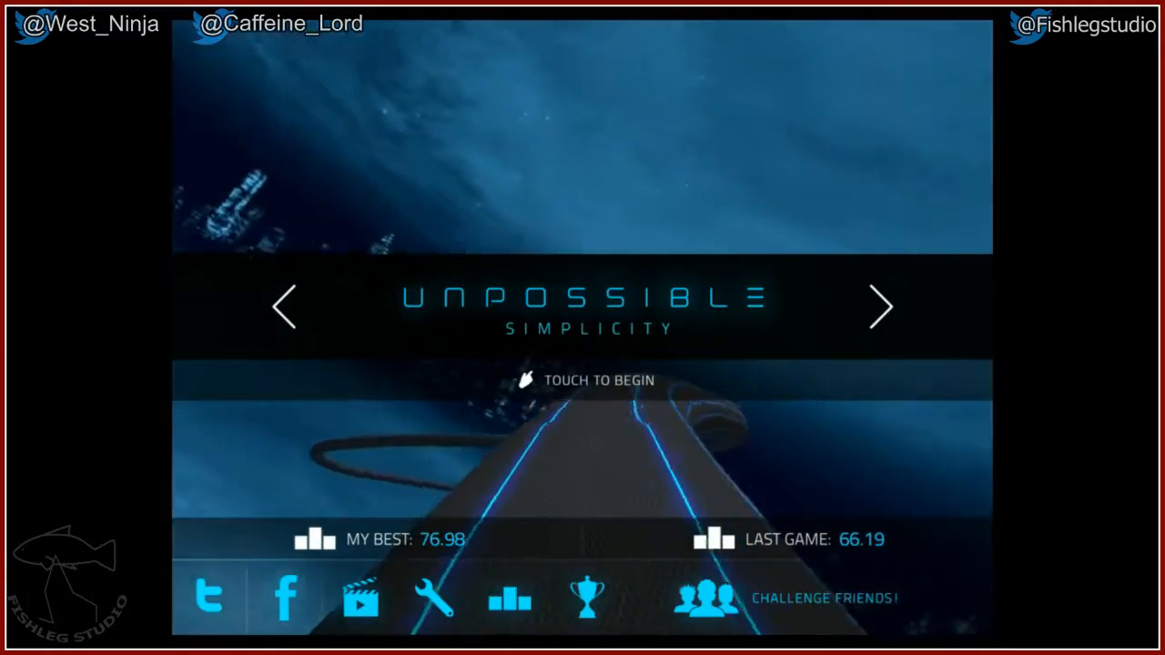
left_click(582, 380)
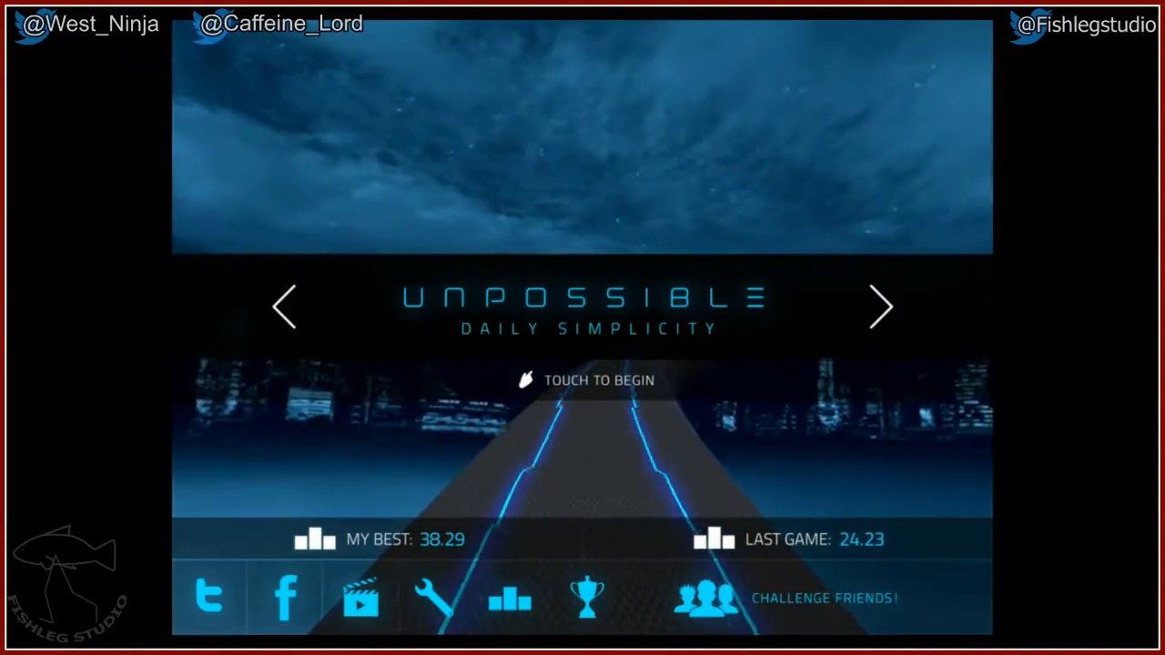
left_click(587, 380)
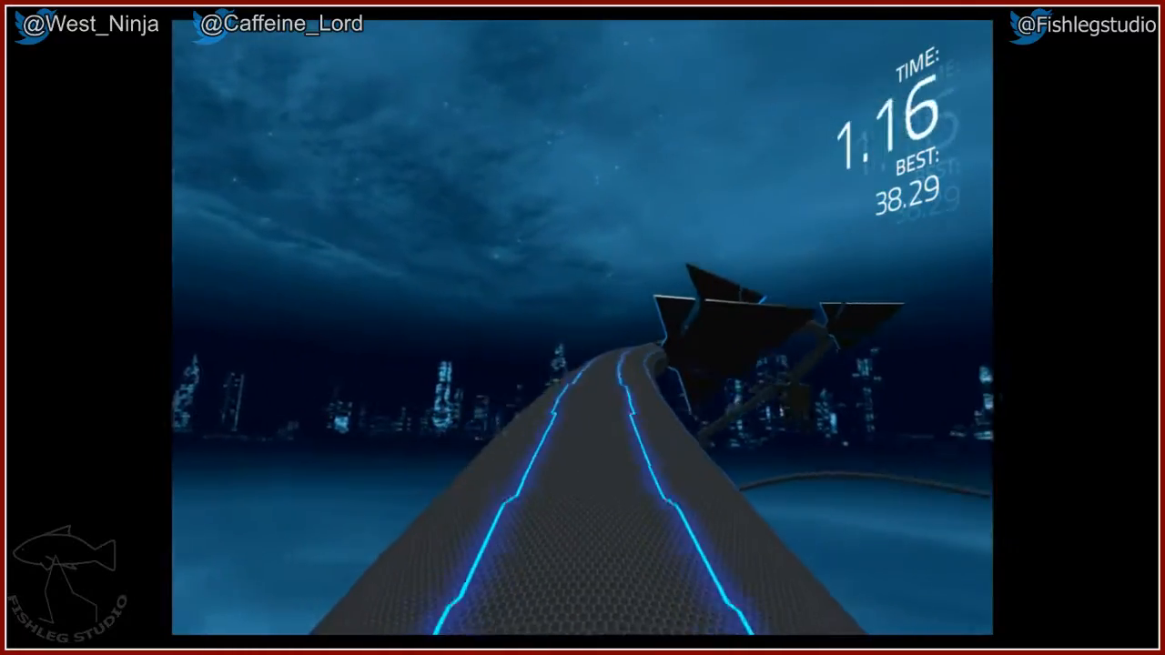